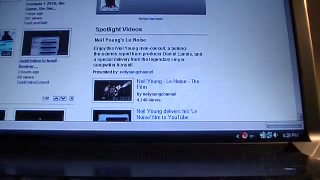
scroll(down, 3)
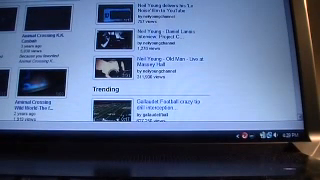